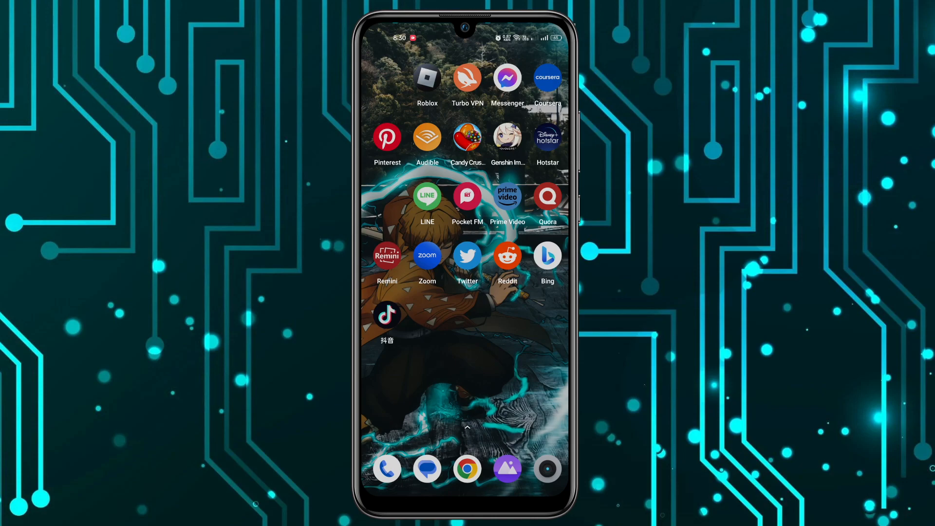
- Launch Prime Video and open the profile page showing the empty Watchlist
click(507, 197)
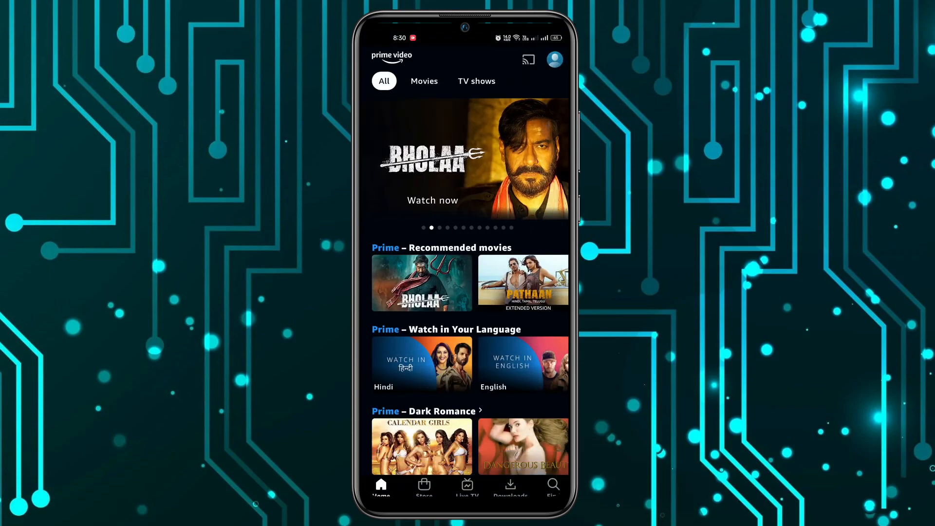
click(555, 61)
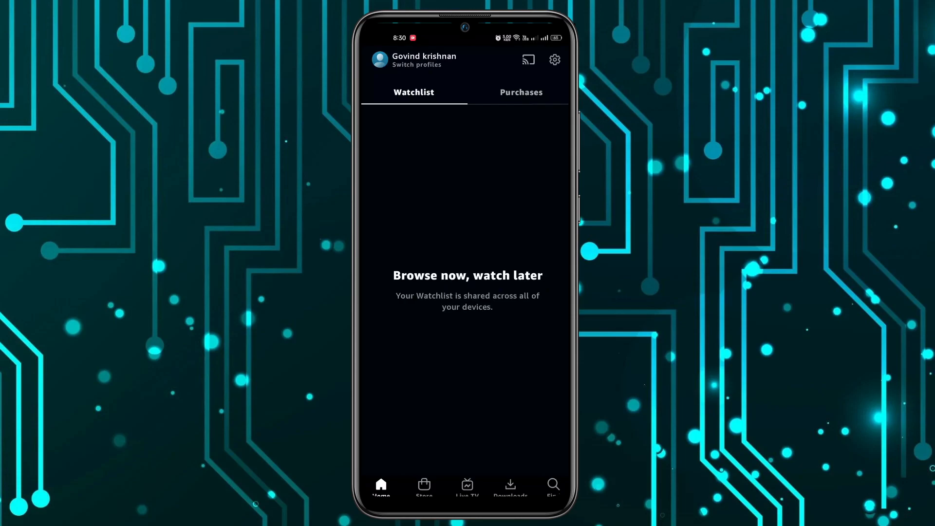
- Navigate Settings > Stream & download > Auto Downloads to reach the Auto Downloads page
click(554, 59)
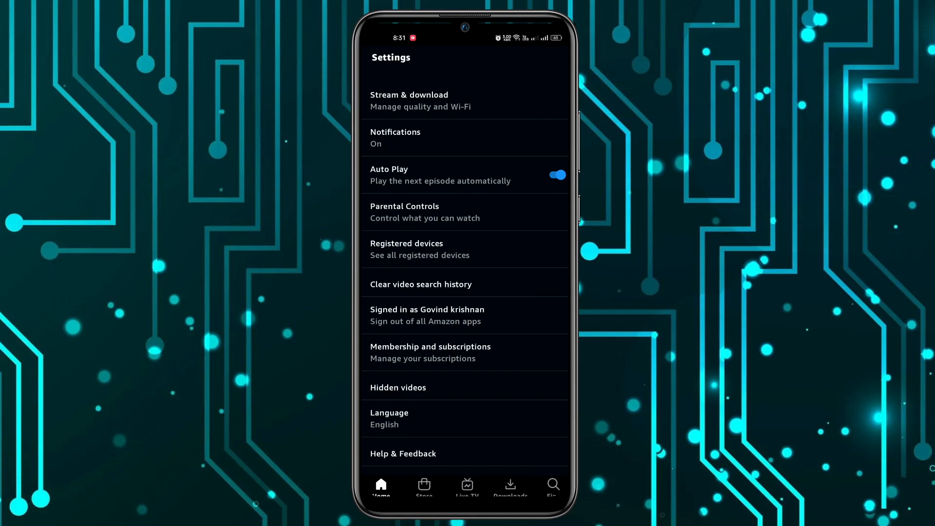
click(409, 99)
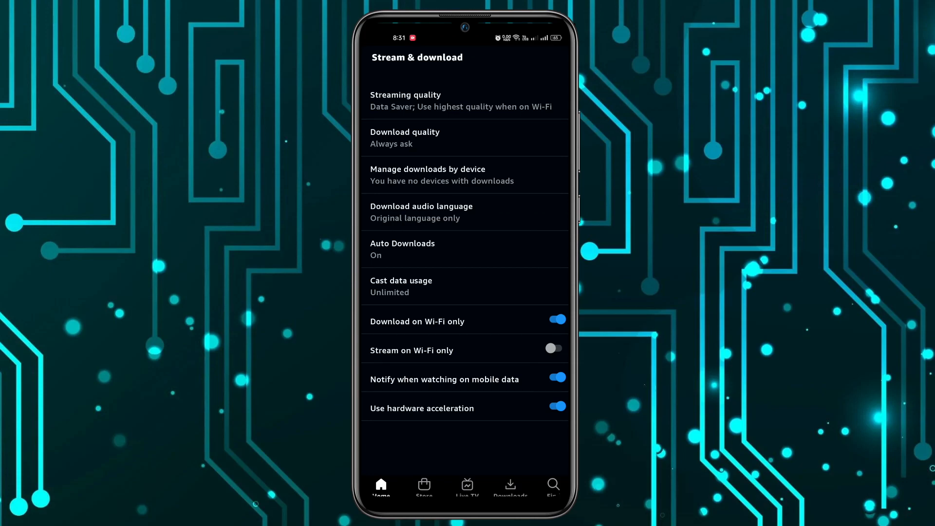
click(402, 249)
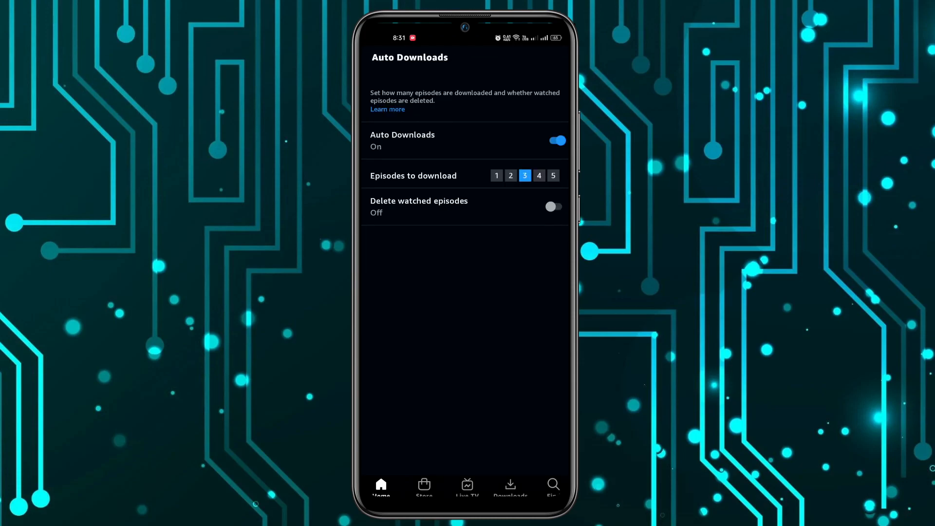
- Try episode counts 1 and 5 under Episodes to download, then switch Auto Downloads off
click(556, 141)
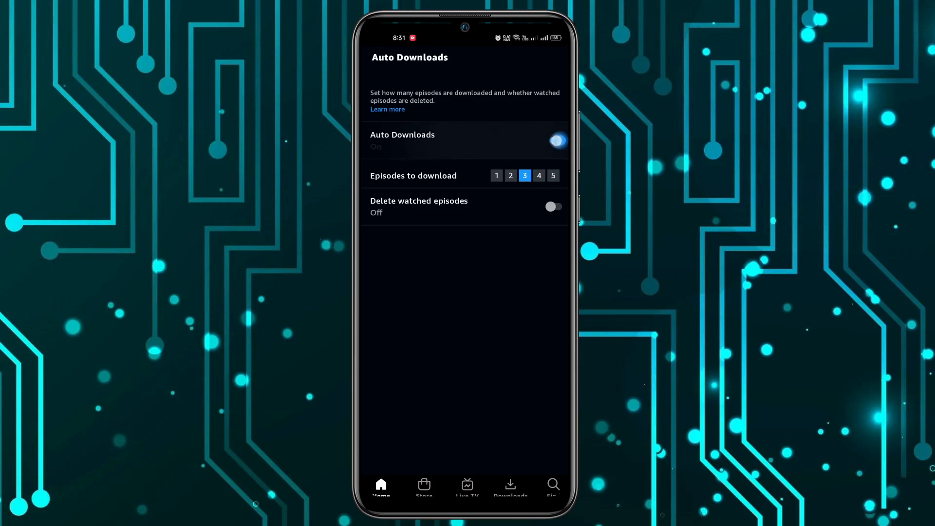
click(557, 140)
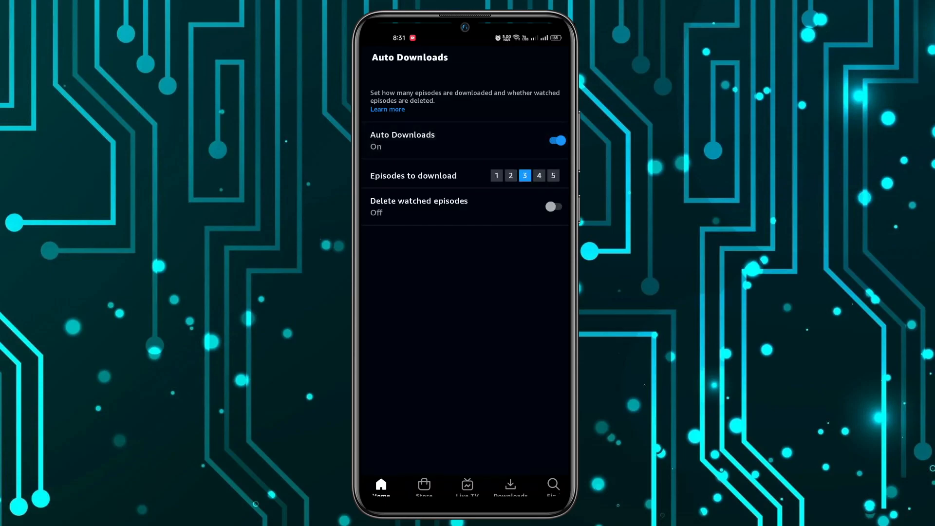
click(495, 175)
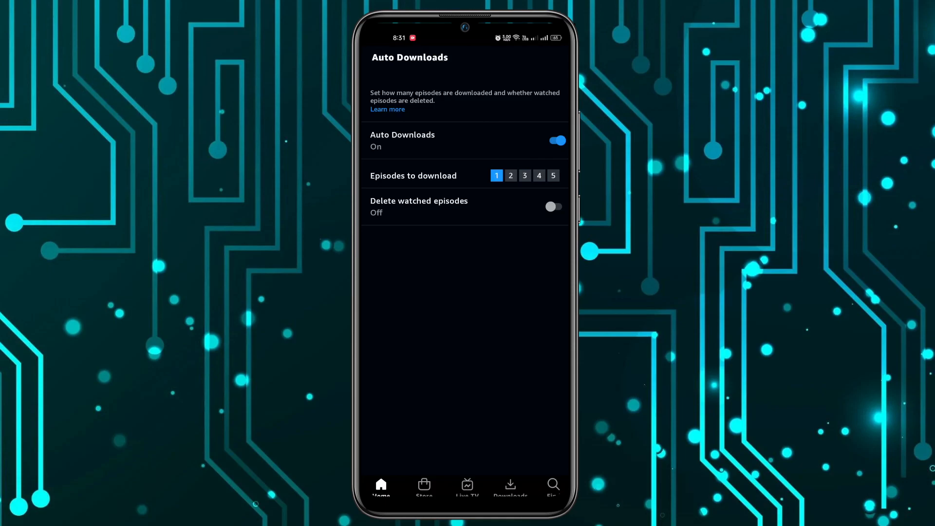
click(554, 175)
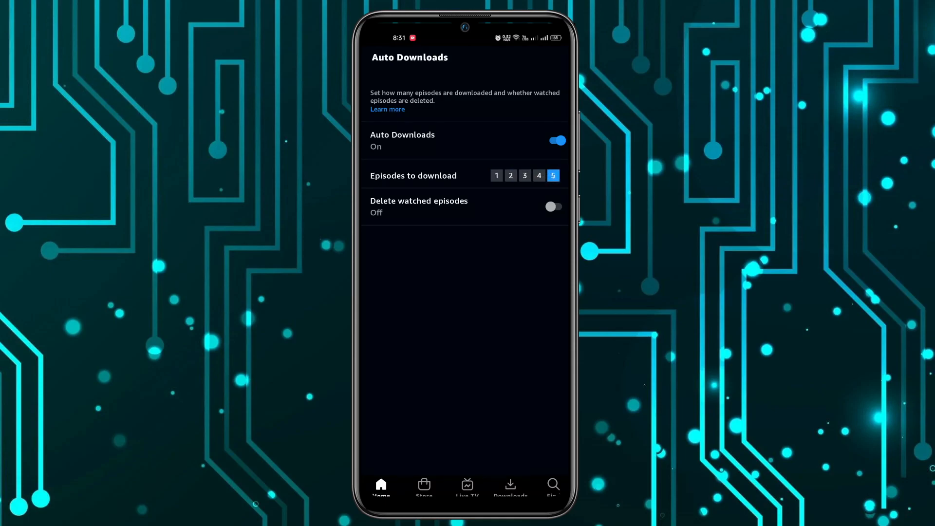
click(496, 175)
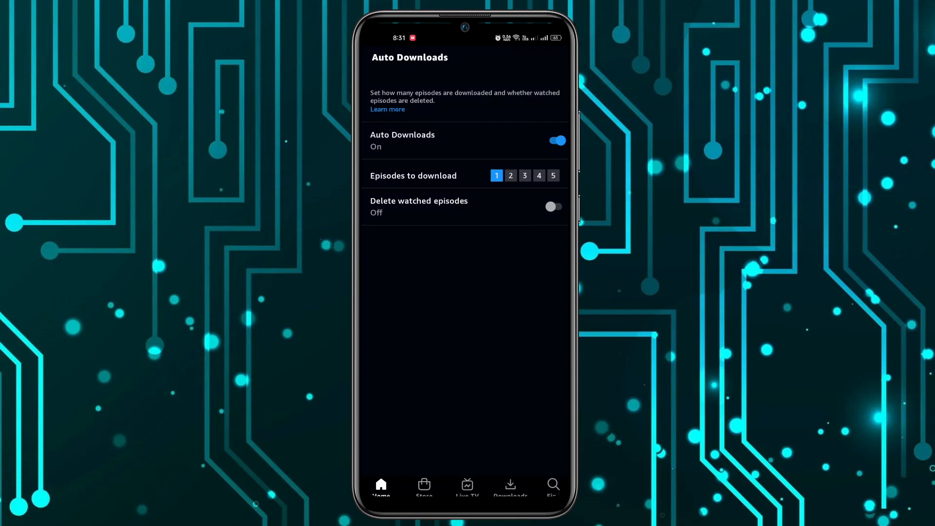
click(553, 176)
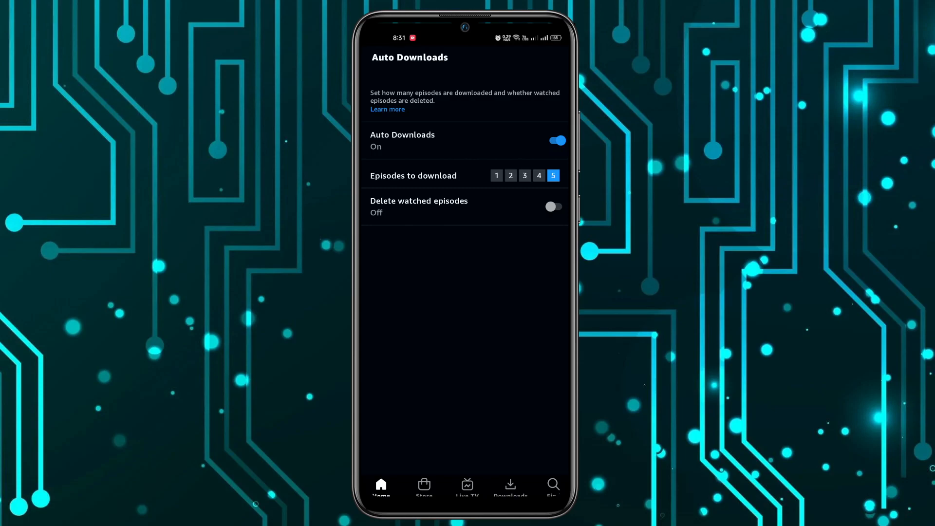
click(496, 175)
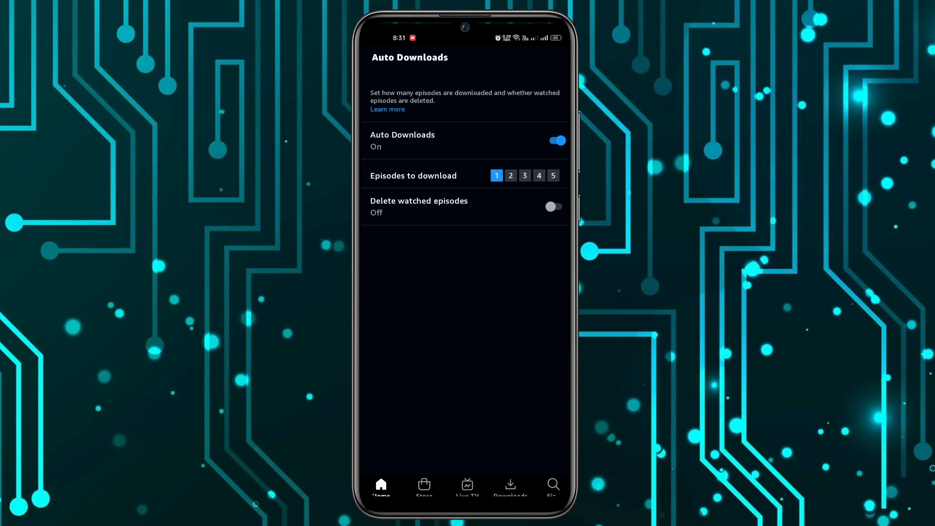
click(556, 141)
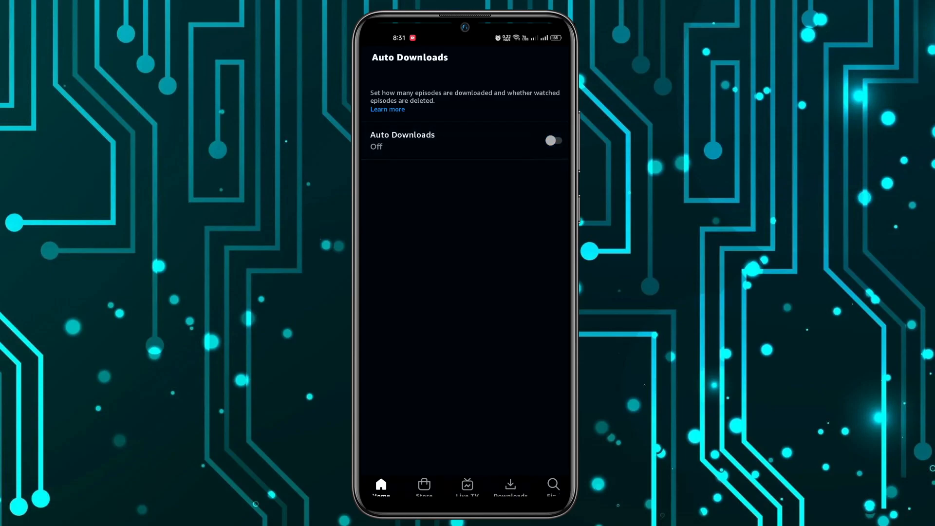